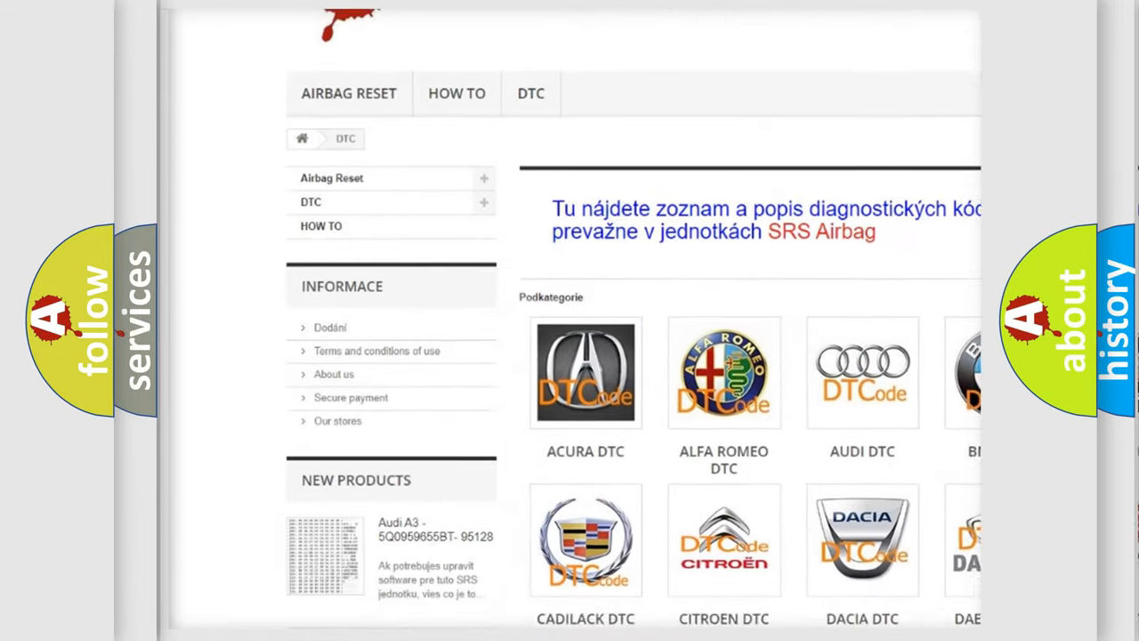
- Scroll down the DTC page and open the AUDI DTC subcategory
scroll("down", 3)
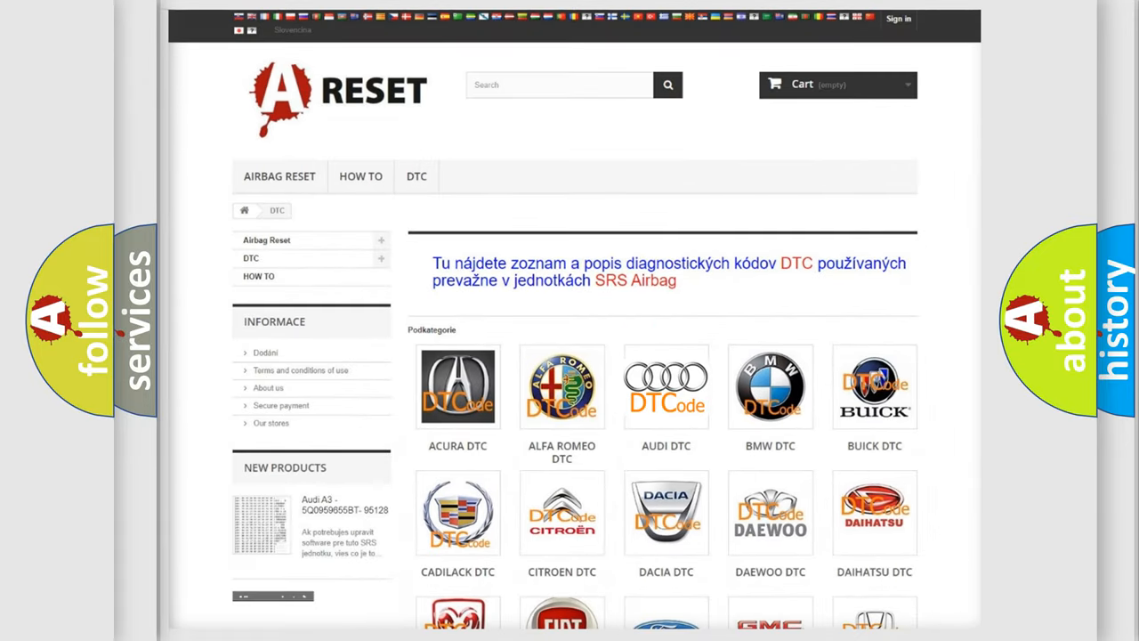
left_click(666, 387)
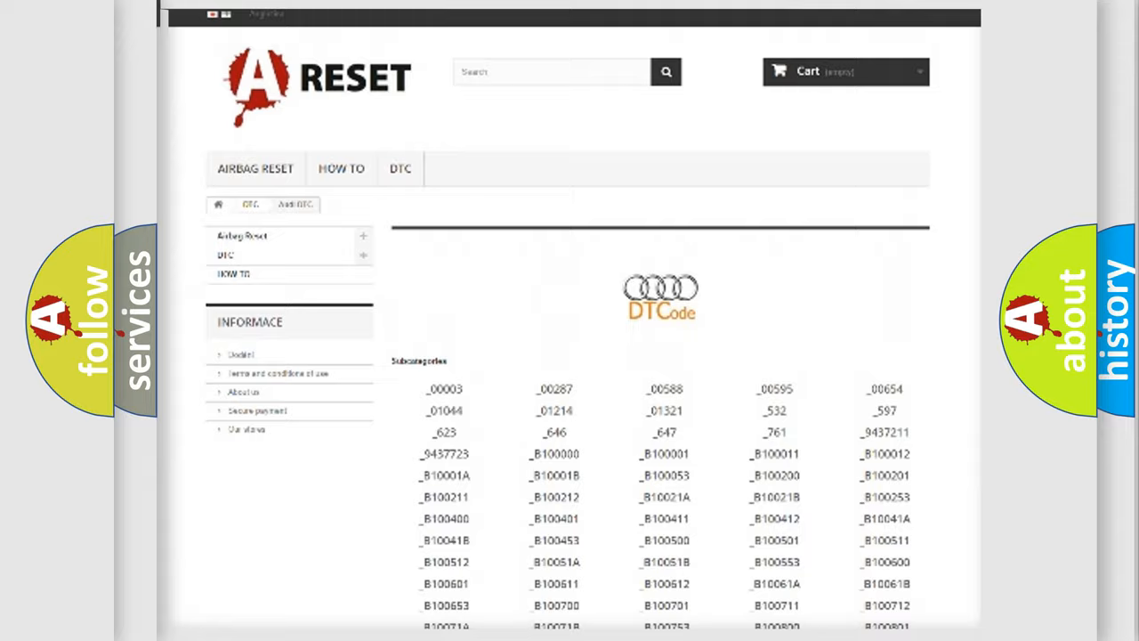